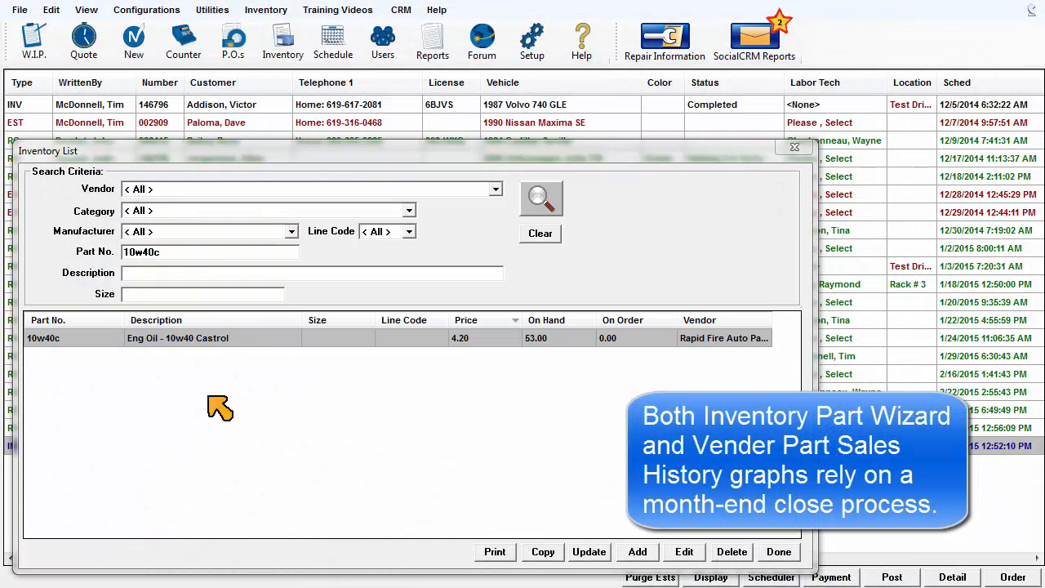
Show the monthly sales graph for part 10w40c (Eng Oil - 10w40 Castrol)
click(684, 552)
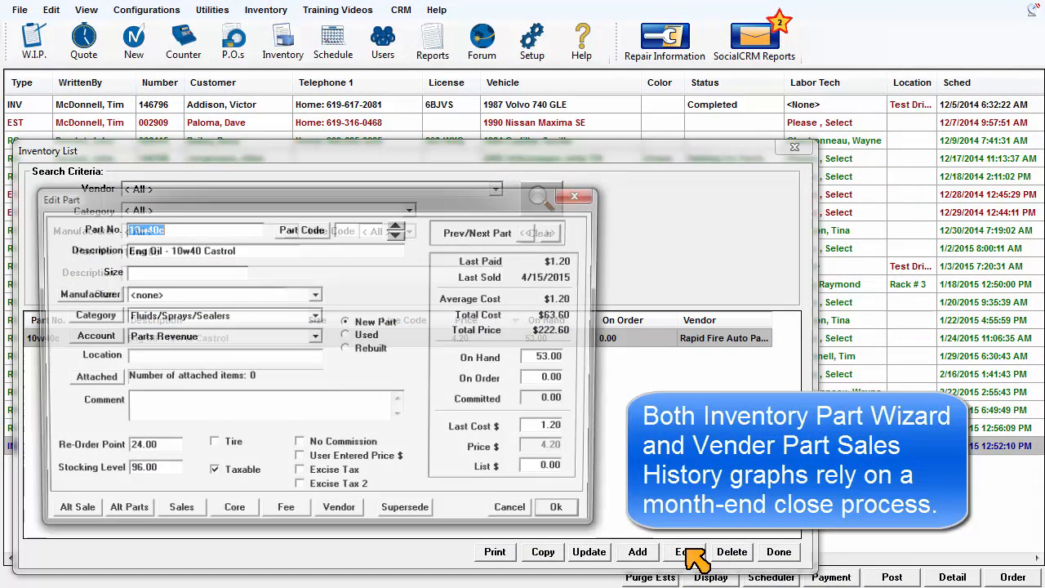
click(182, 506)
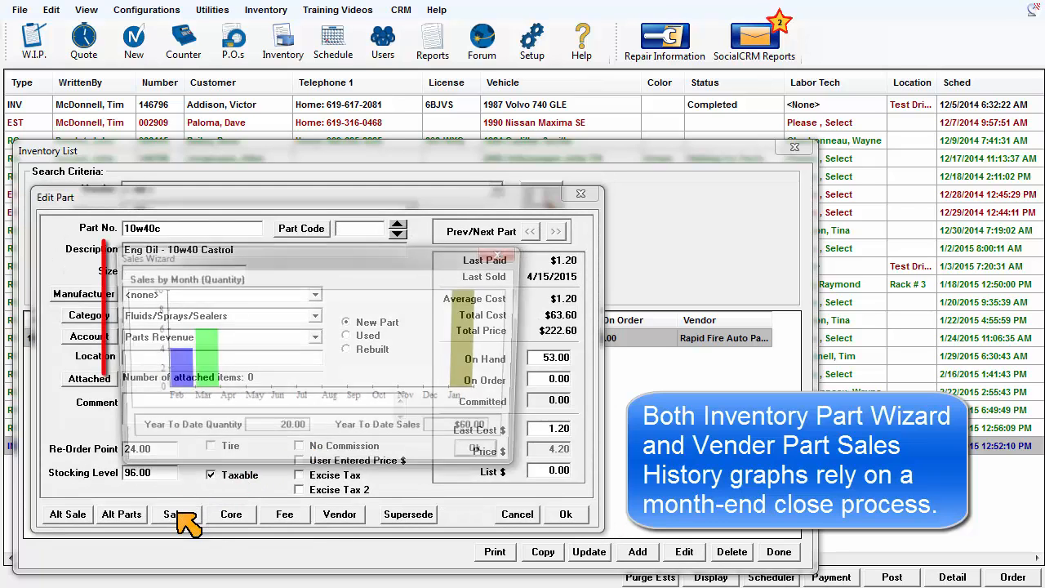
Review the sales-by-month graph (20.00 YTD quantity, $60.00 sales) and dismiss it with Ok
click(174, 514)
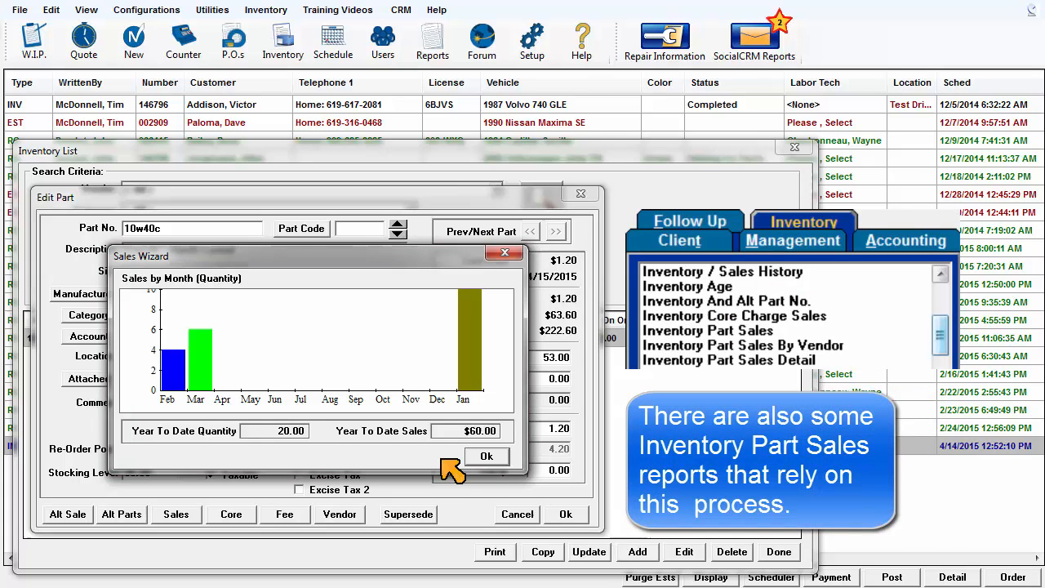
click(487, 457)
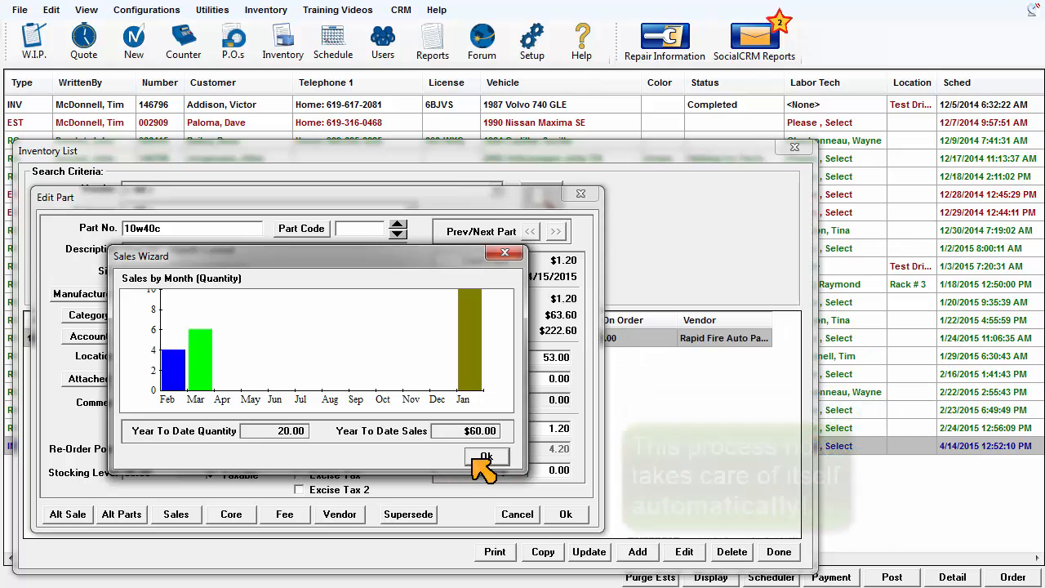
click(486, 457)
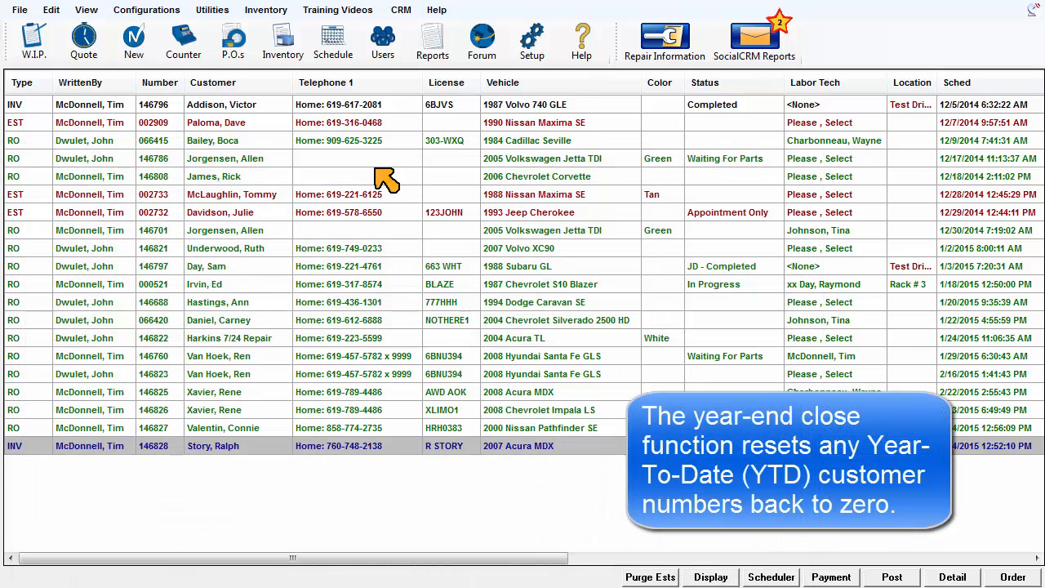
mouse_move(221, 16)
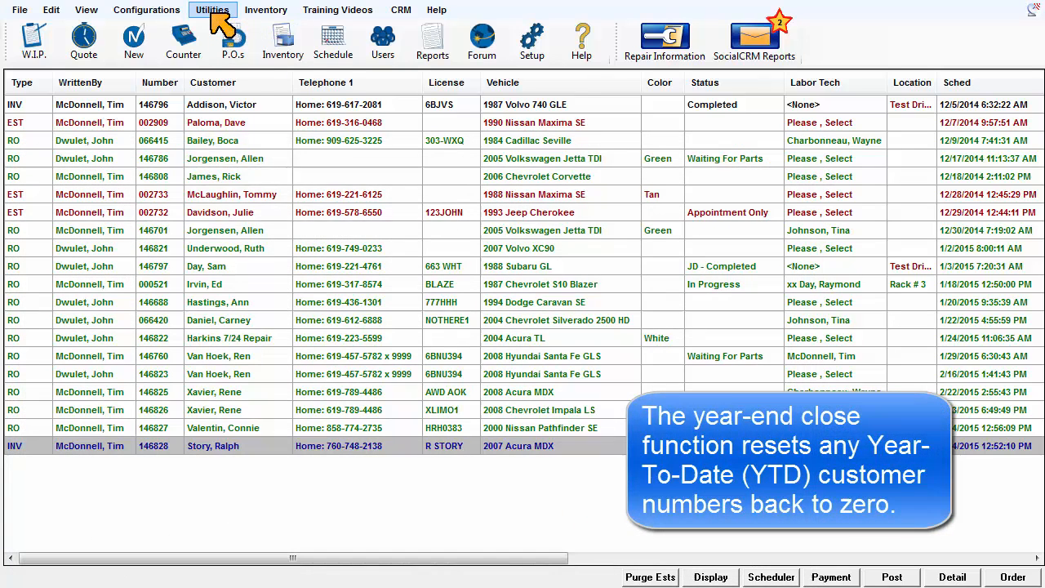
Bring up the Year End Close prompt from the Utilities menu's Fiscal Year End Close
click(211, 10)
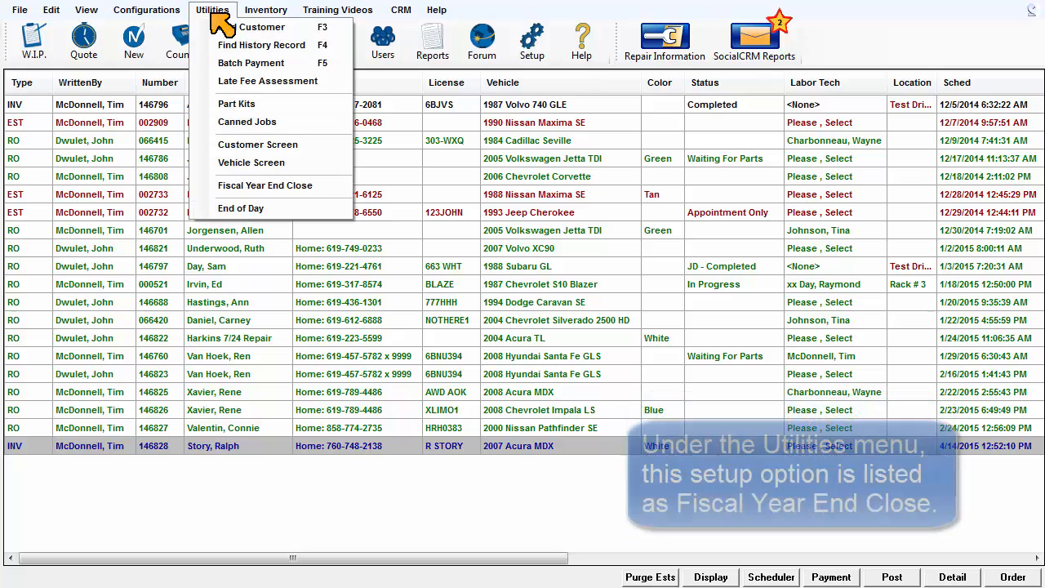
mouse_move(251, 166)
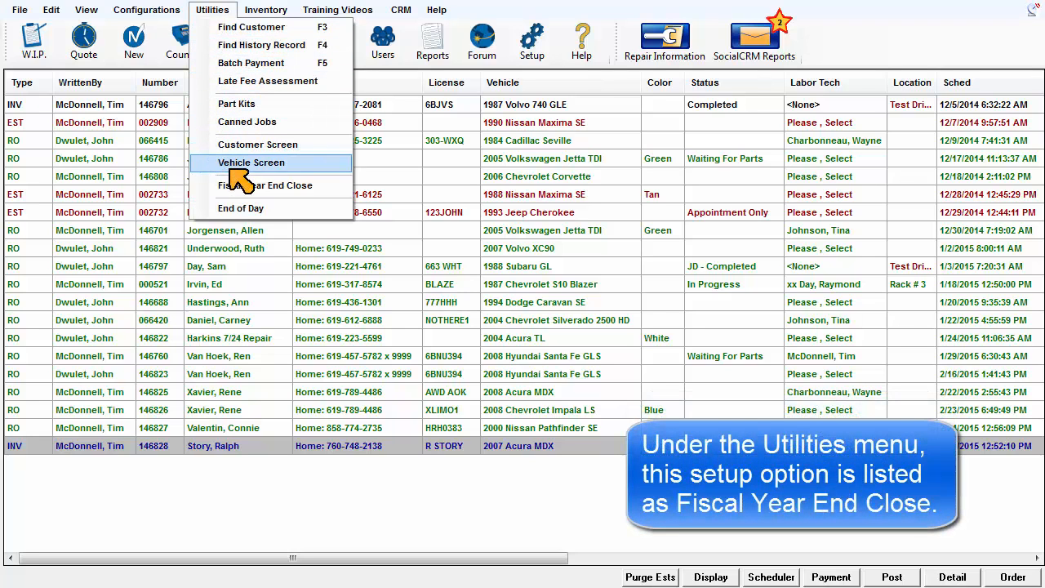
mouse_move(265, 186)
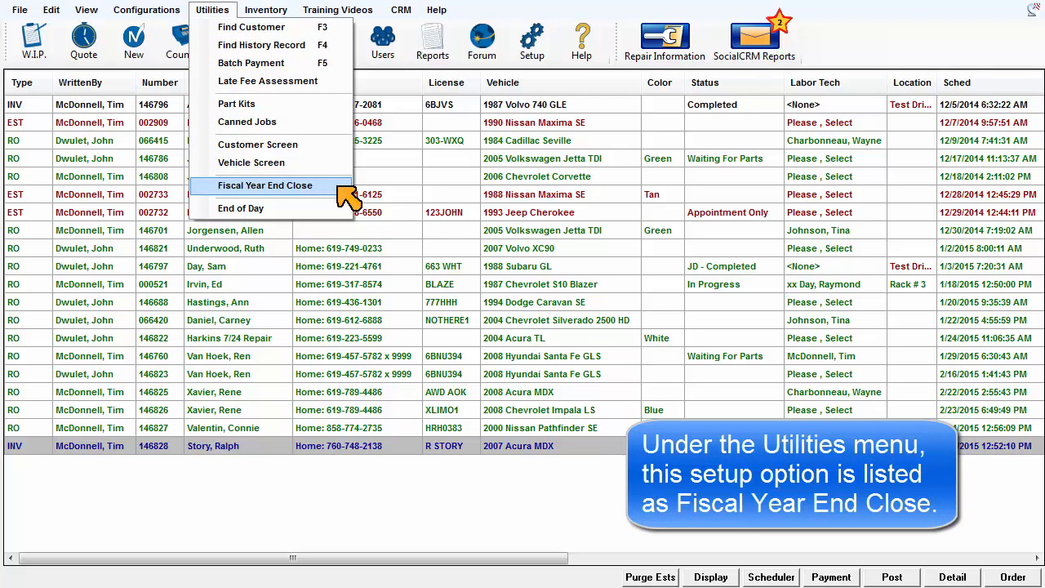
click(264, 186)
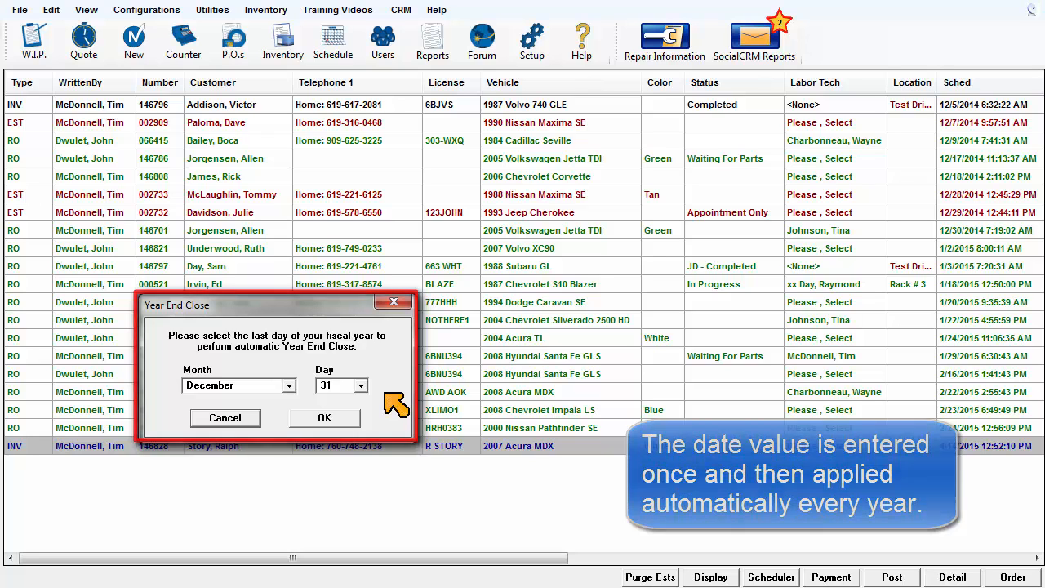
Confirm December 31 as the fiscal year's last day and dismiss the confirmation message
click(323, 418)
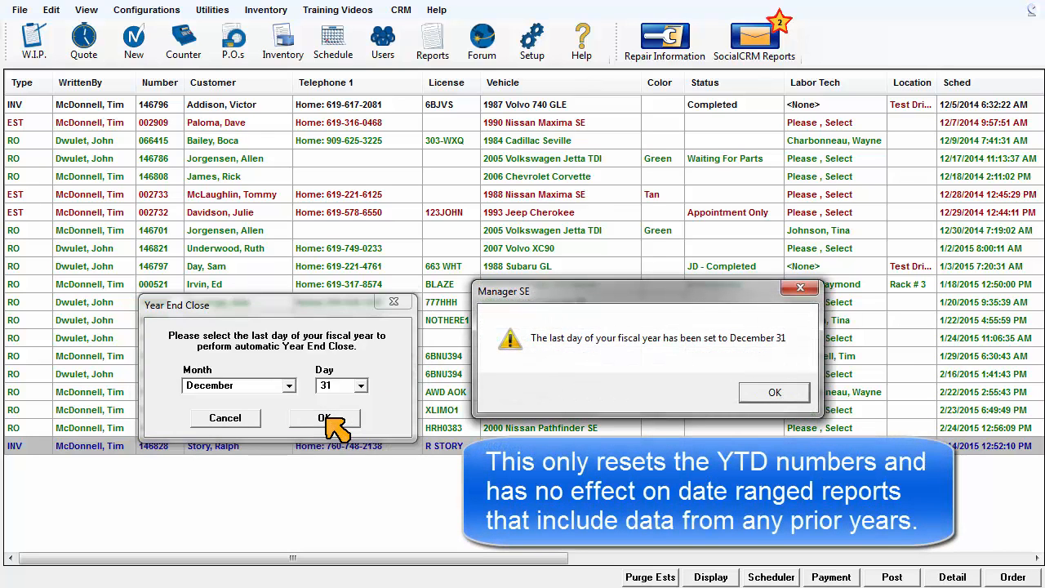
click(774, 392)
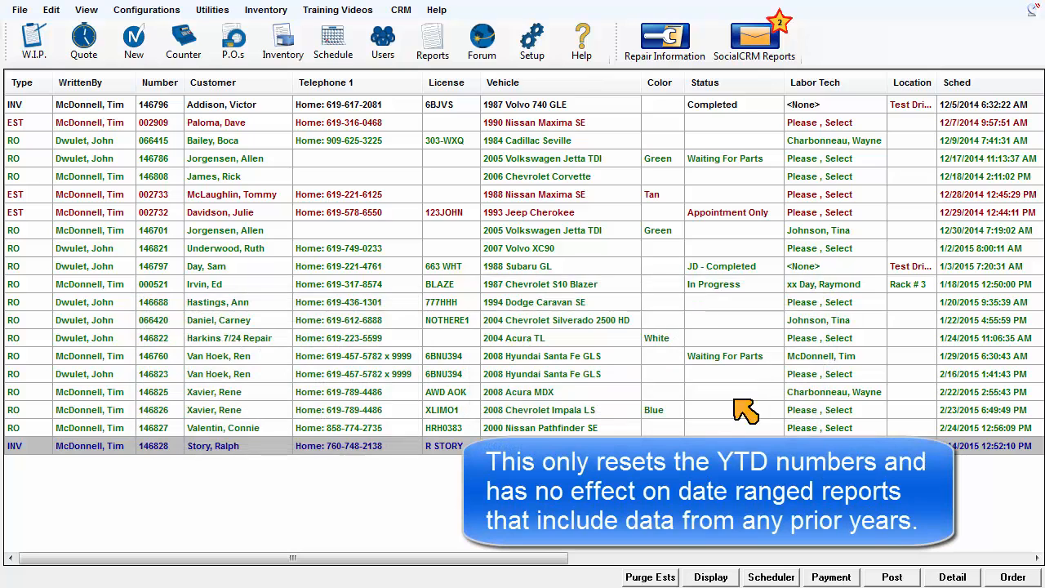
mouse_move(368, 490)
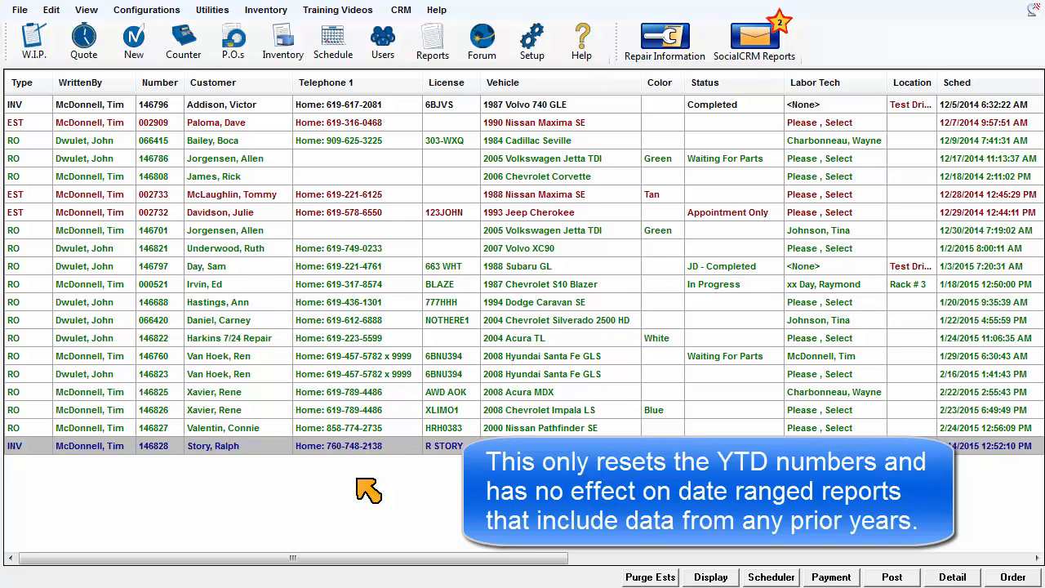